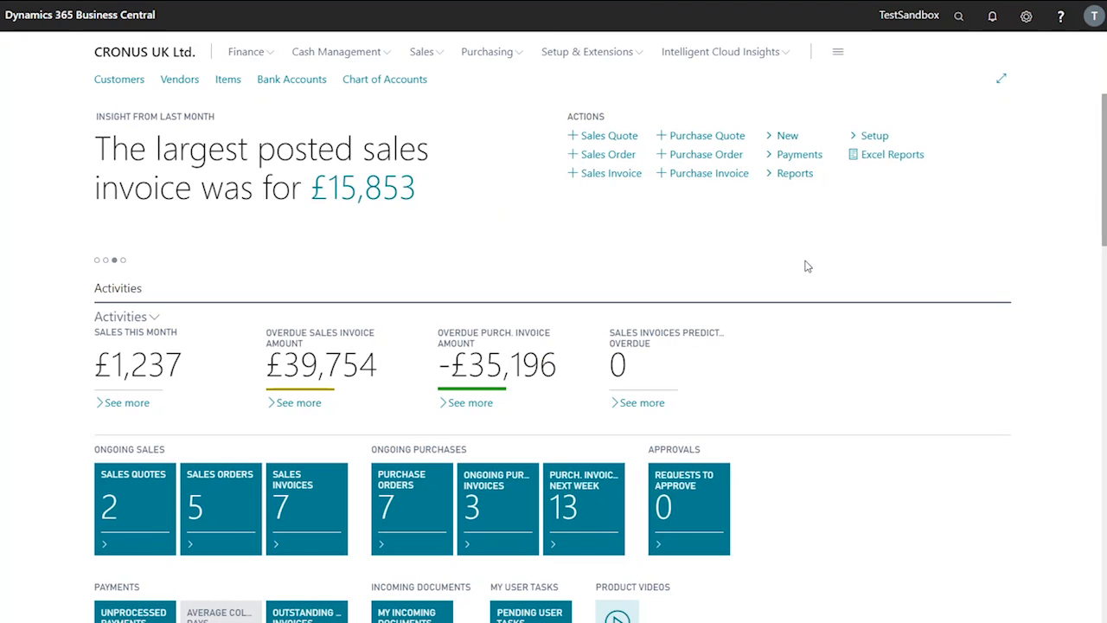
mouse_move(963, 170)
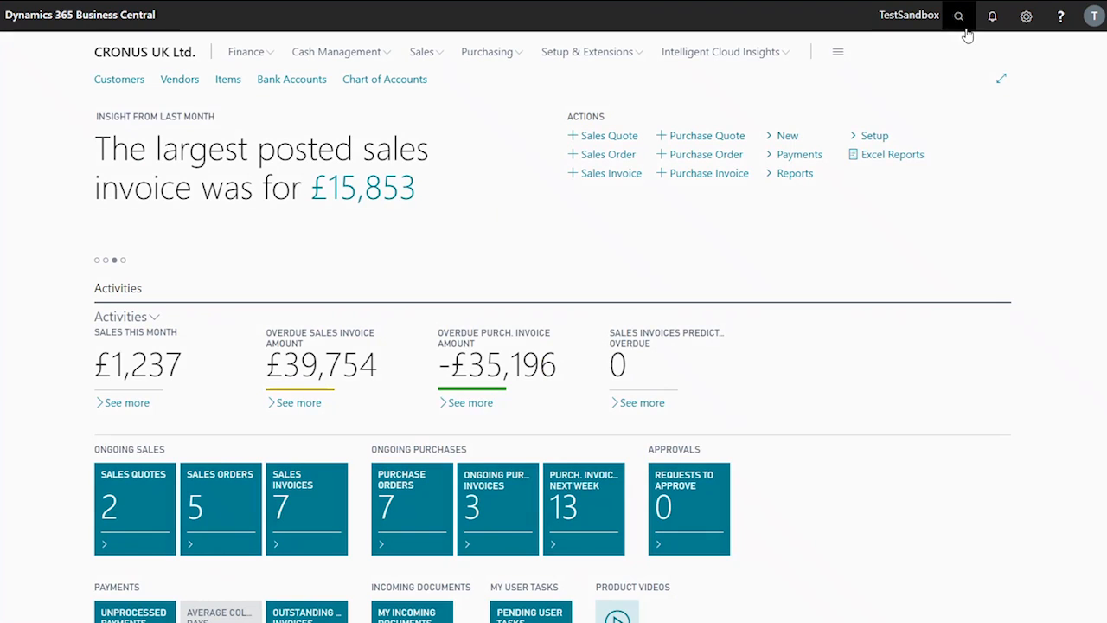
- Search for Purchase Orders and open order 106025 for Fabrikam, Inc
click(959, 15)
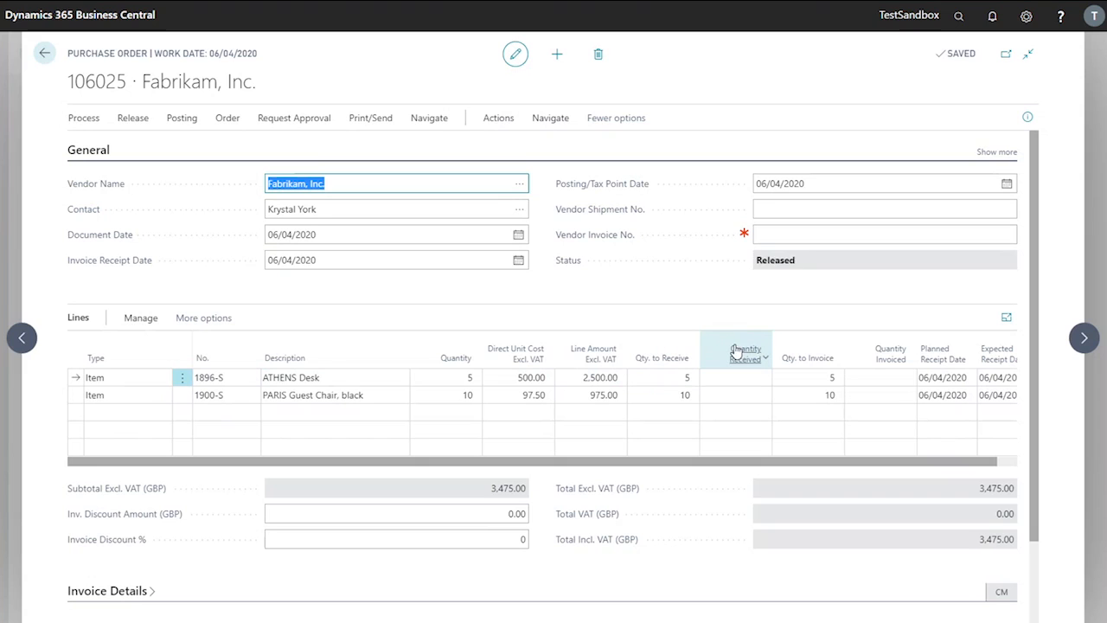
mouse_move(663, 350)
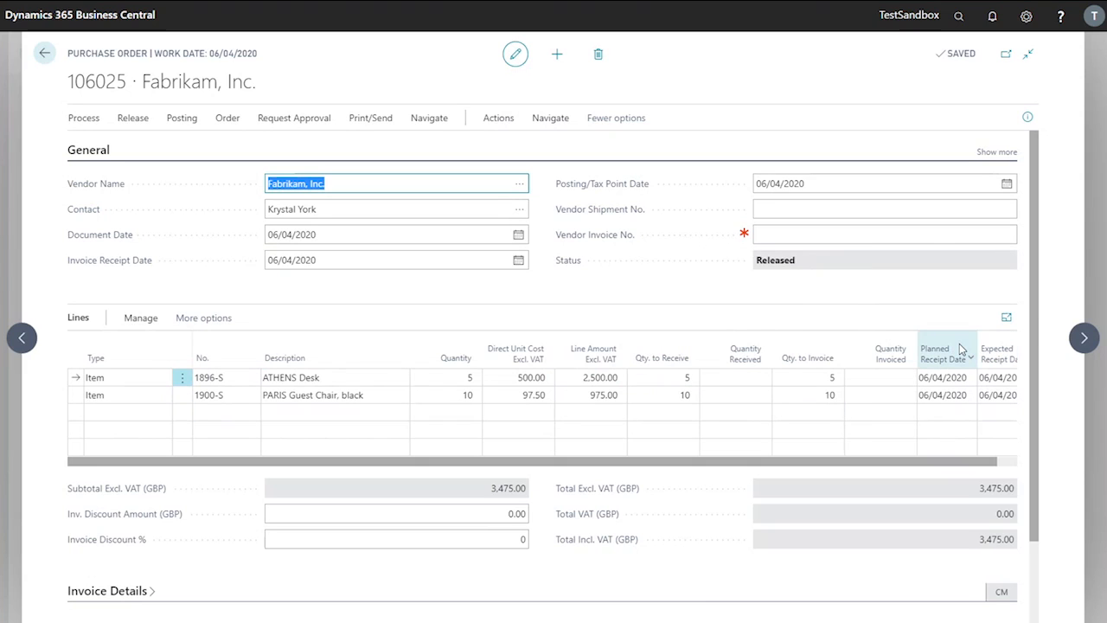
mouse_move(943, 349)
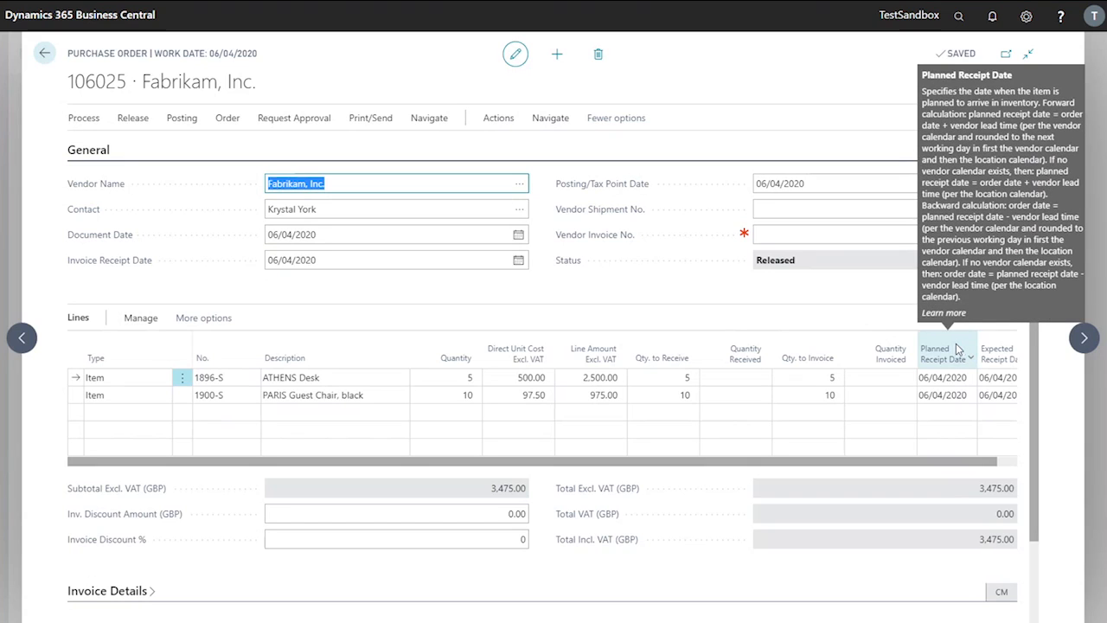
mouse_move(713, 315)
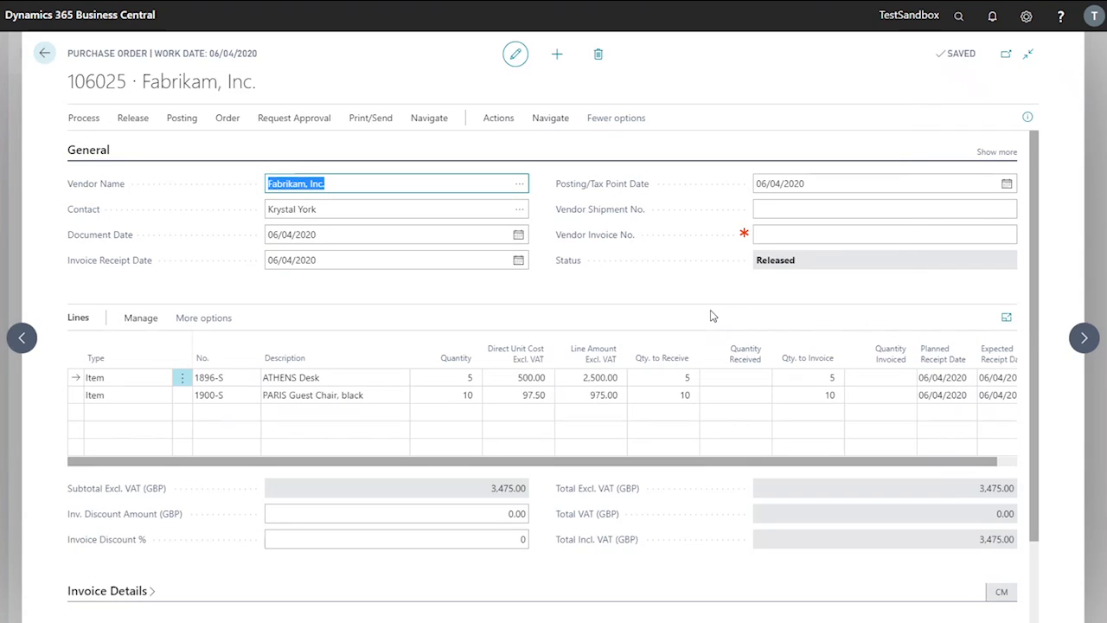
- Enter vendor shipment FAB001 and receive quantities 3 desks and 5 chairs
click(884, 209)
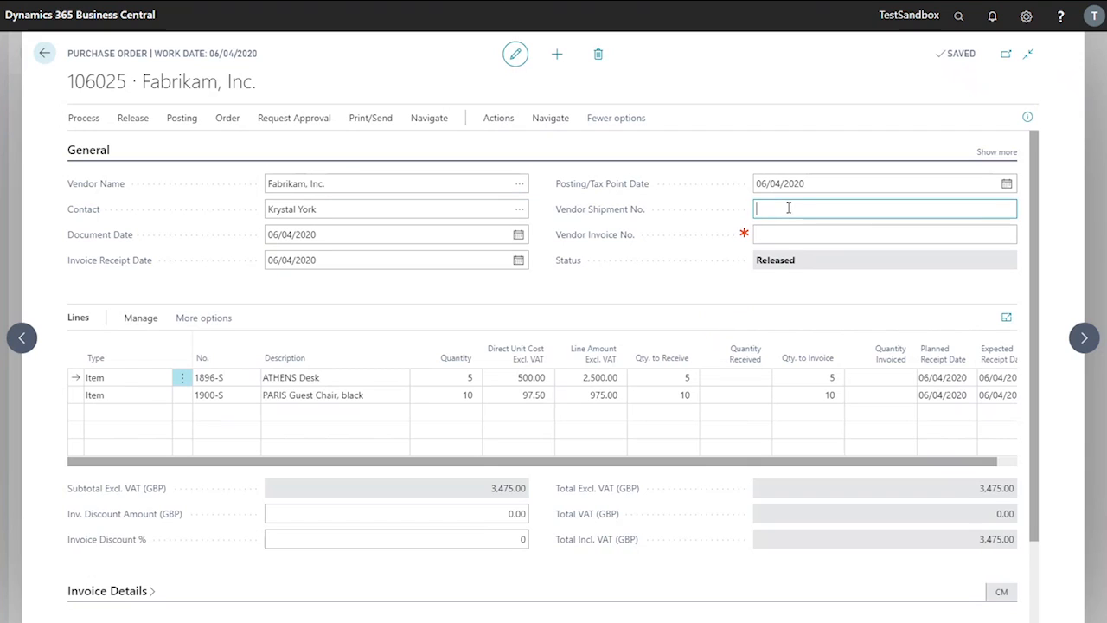
text(FAB001)
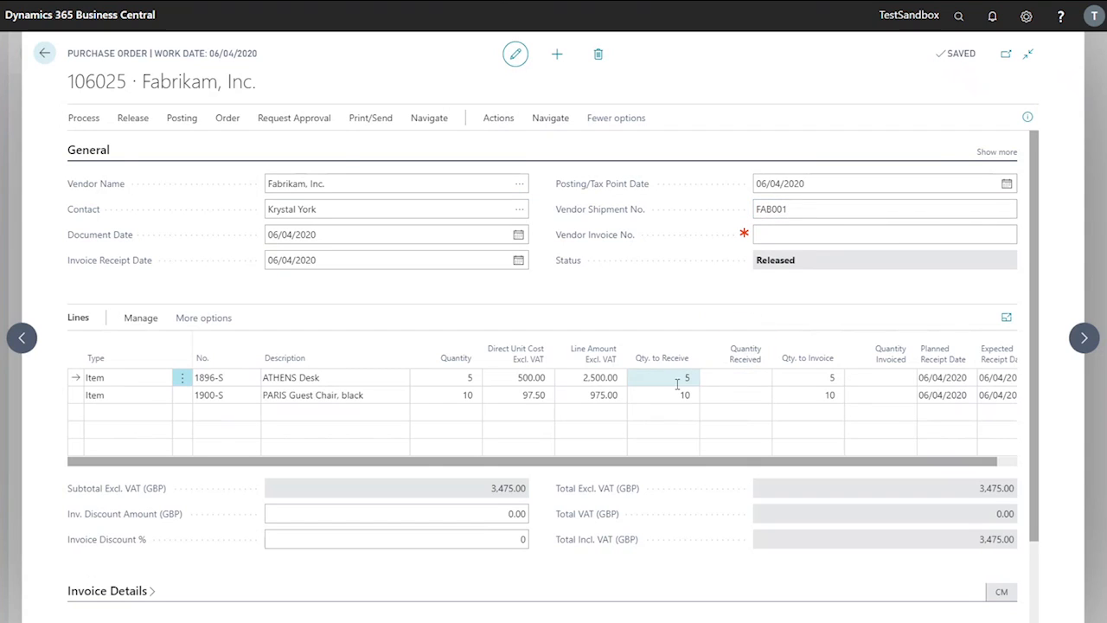
text(3)
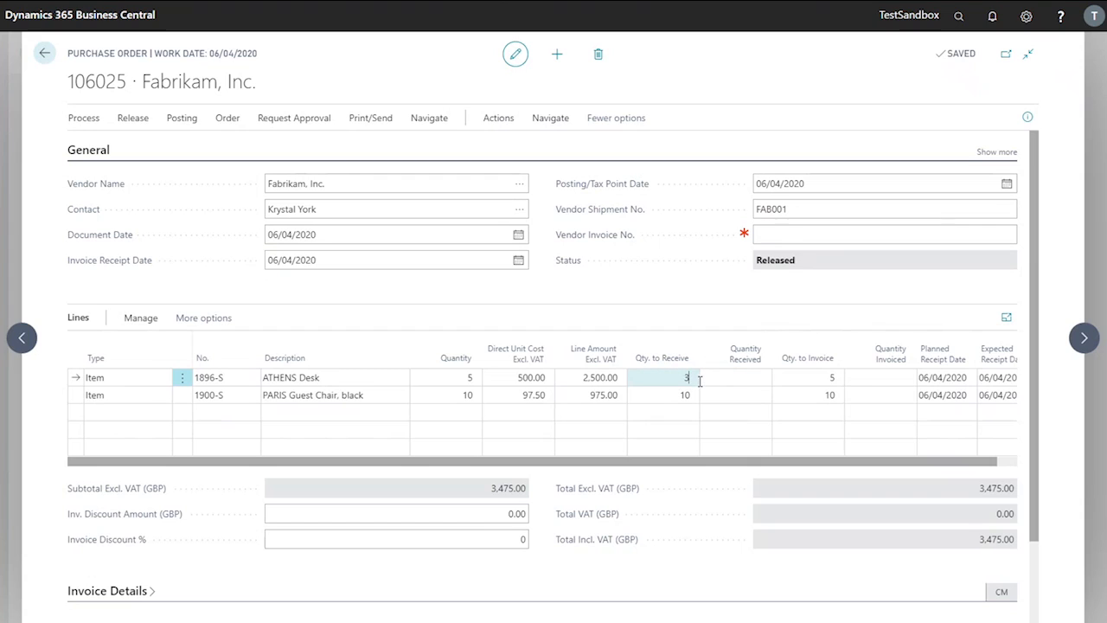
click(662, 395)
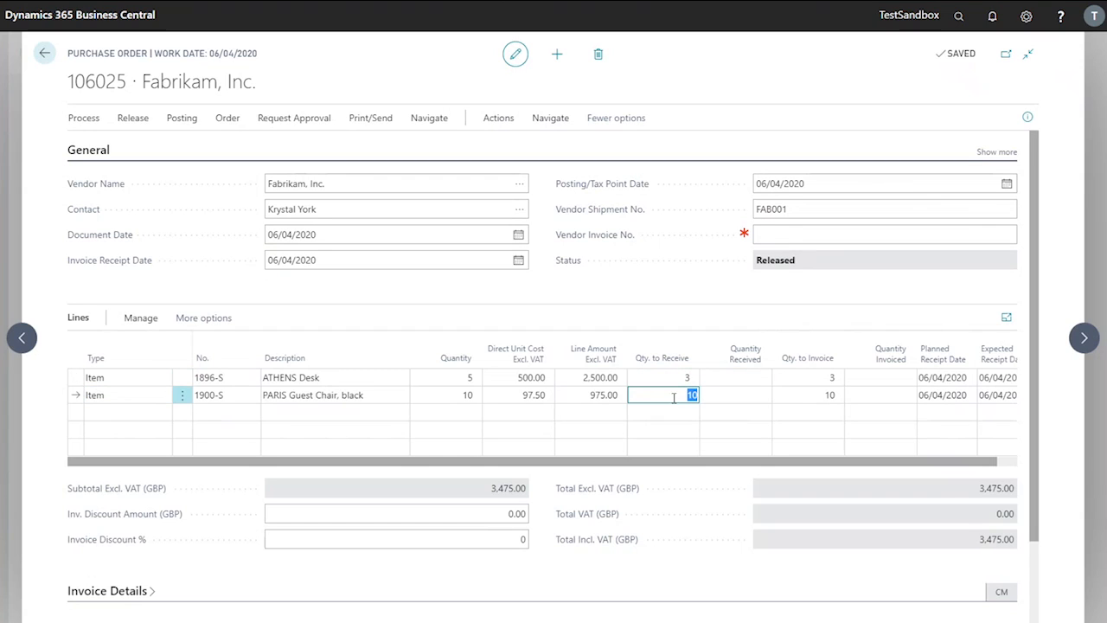
text(5)
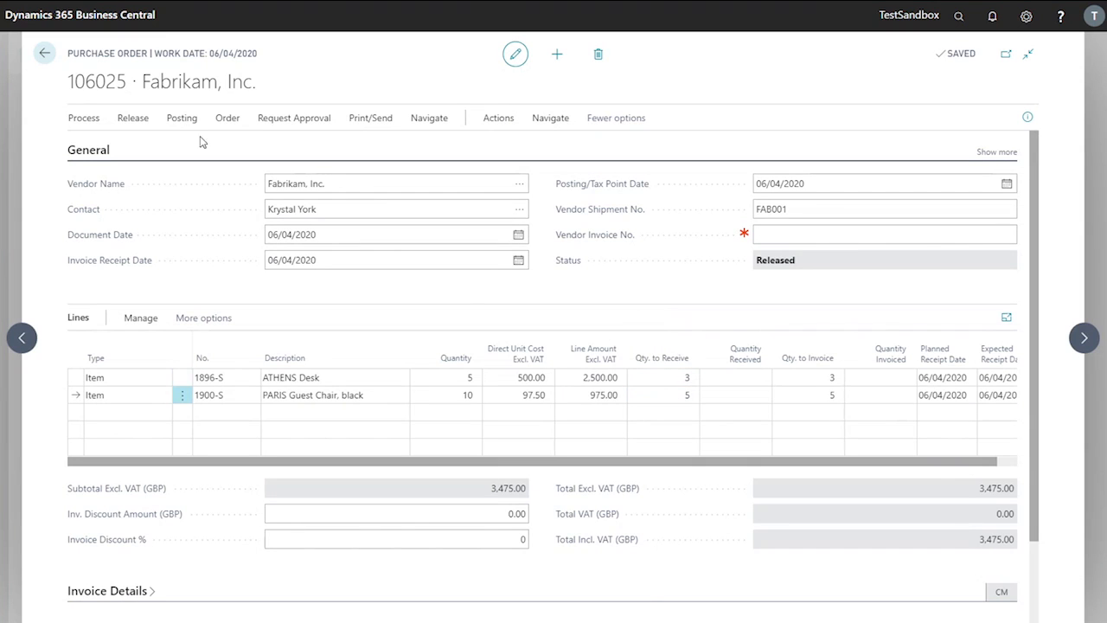
- Post the order as Receive only and check the desk and chair received quantities
click(182, 118)
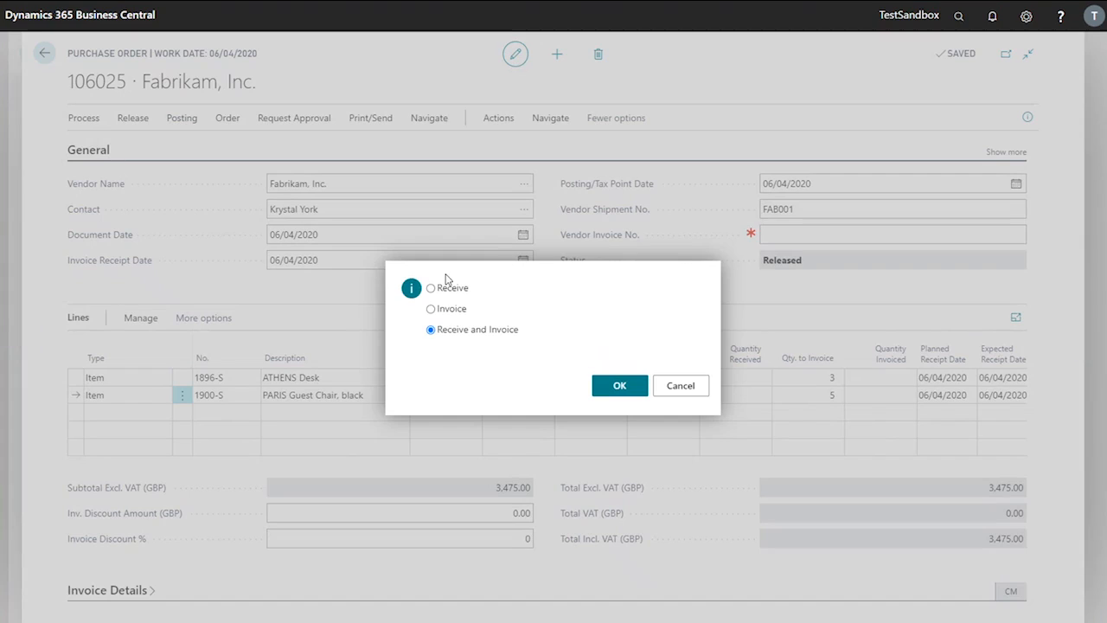
click(619, 385)
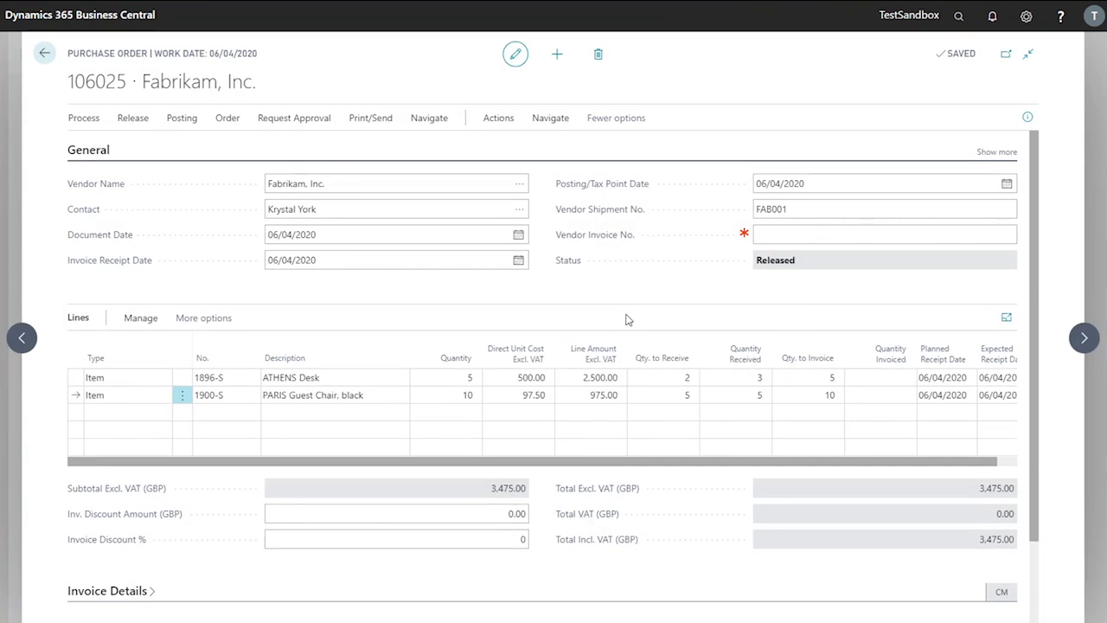
click(746, 377)
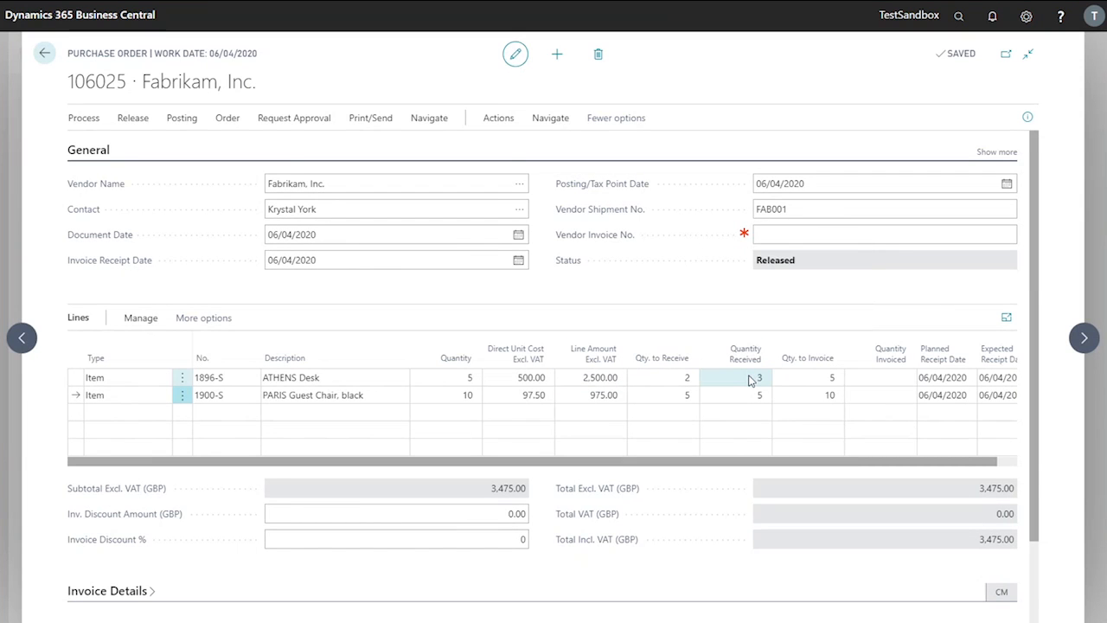
mouse_move(766, 381)
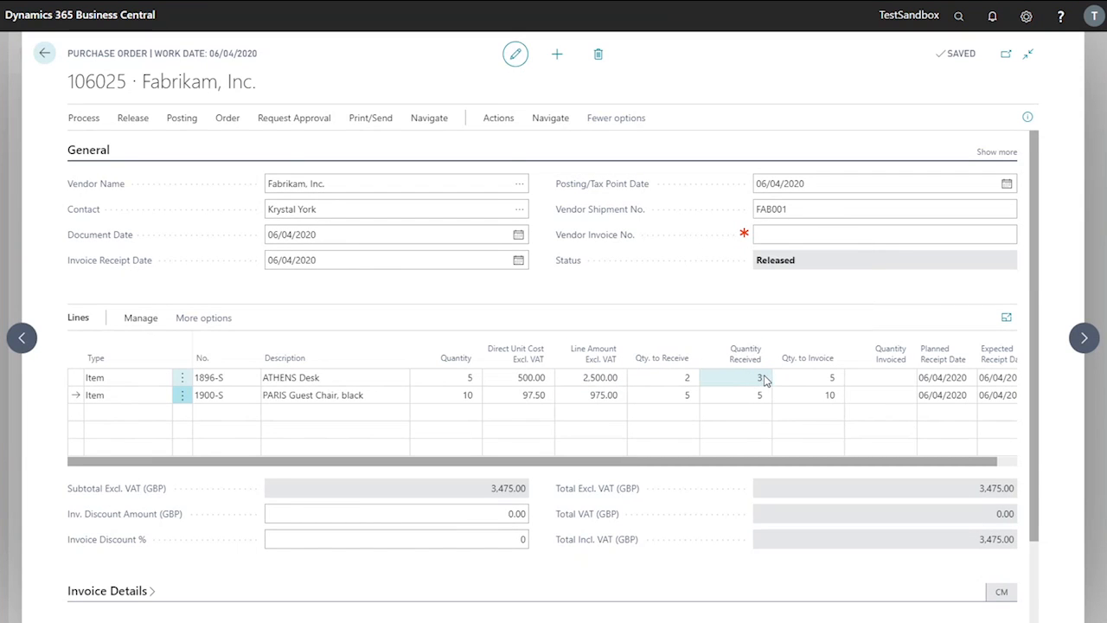
click(744, 394)
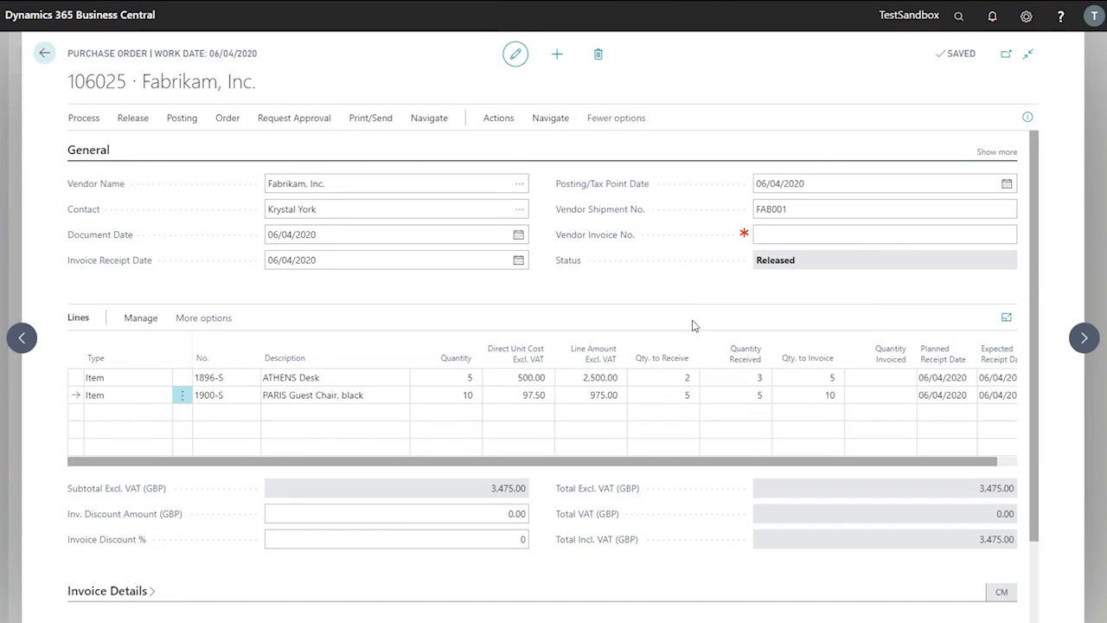
- Open posted purchase receipt 107211 from the order's related receipts list
click(429, 118)
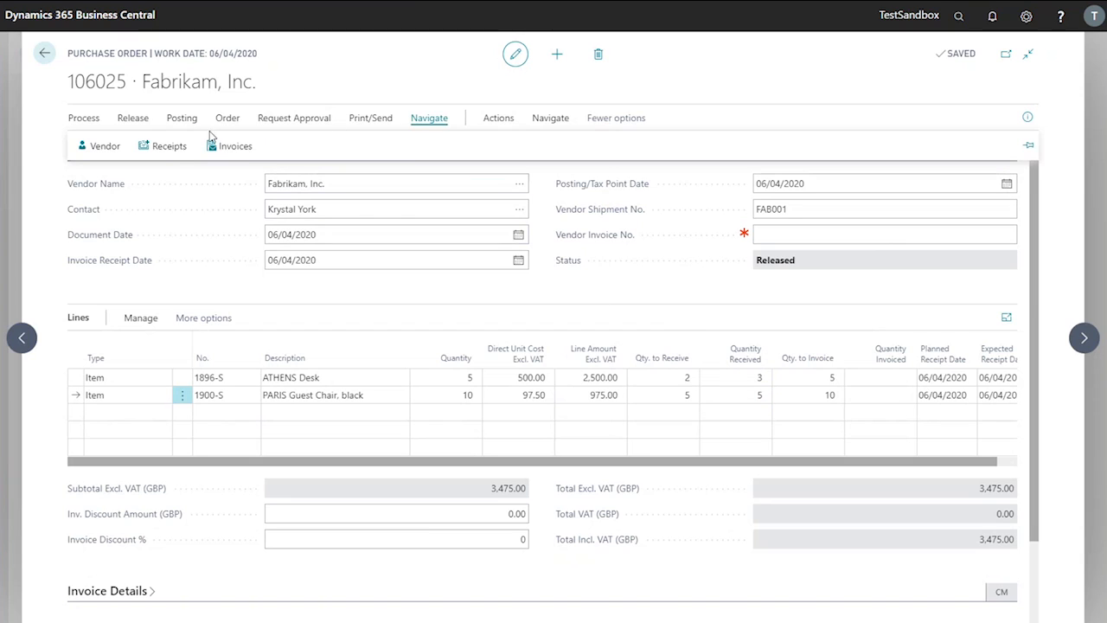
click(169, 145)
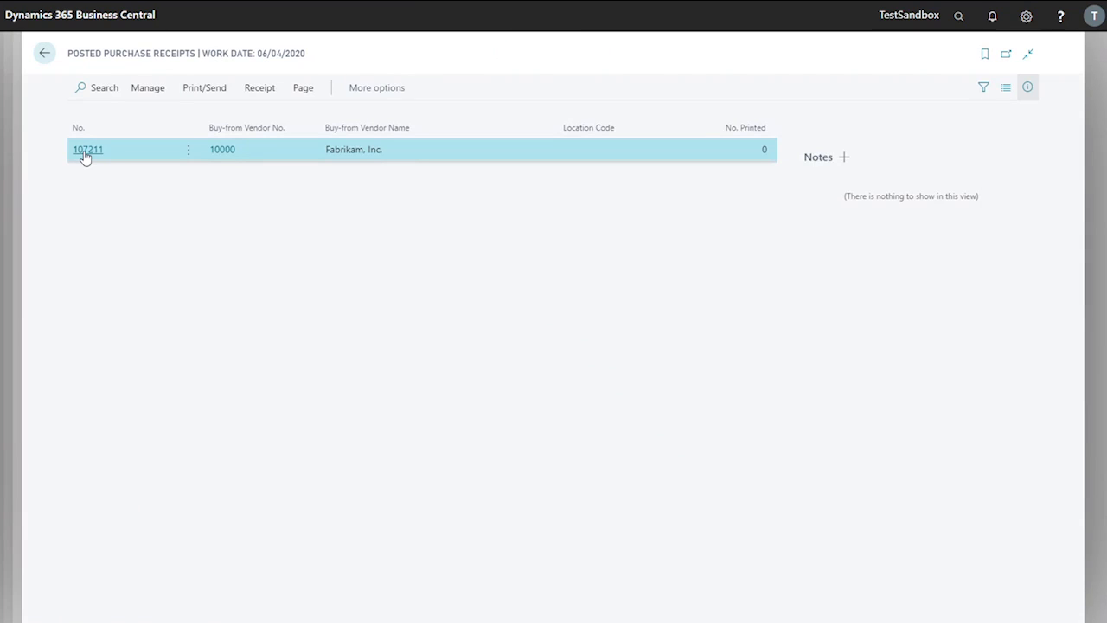
click(87, 149)
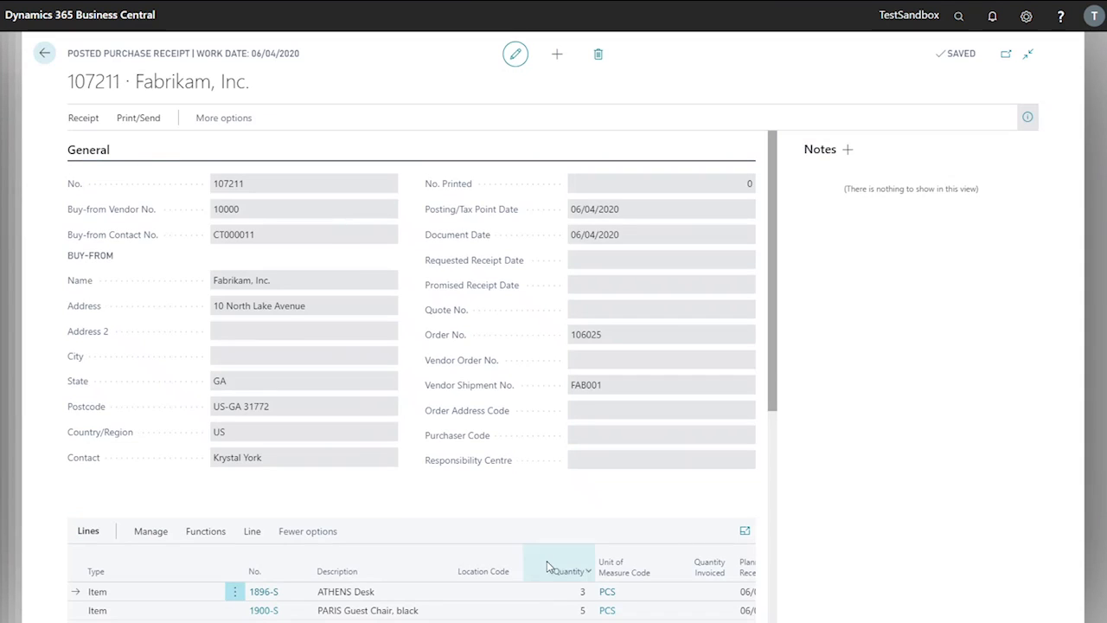